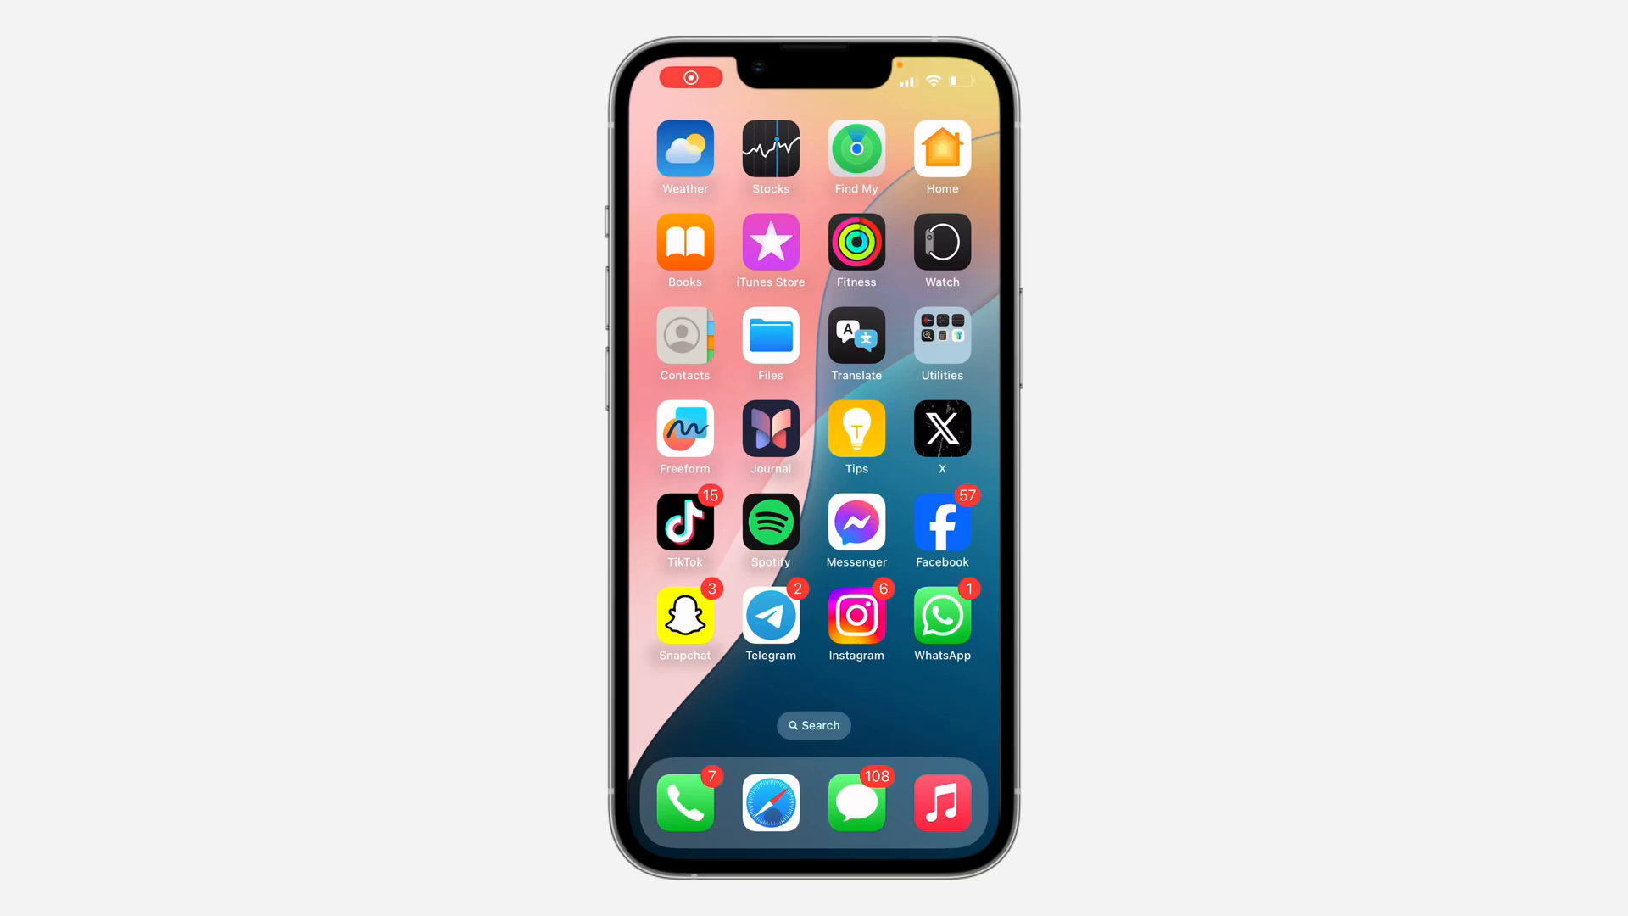
Step: Return to the first Home Screen page with the Weather and Calendar widgets
left_click(770, 800)
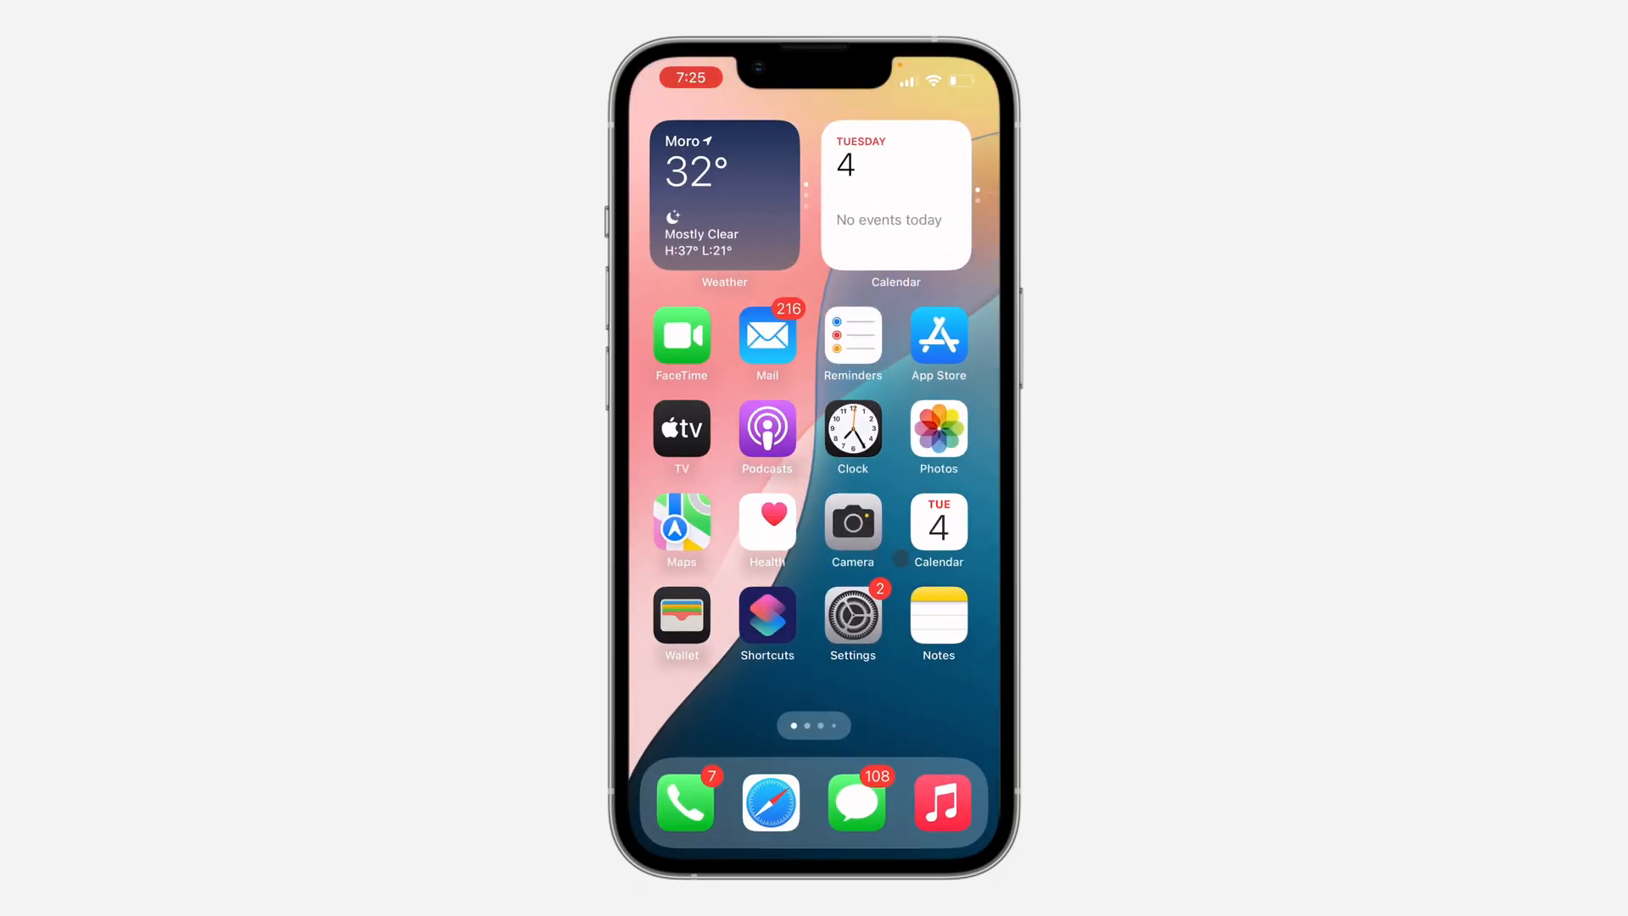
Step: Go to Screen Time's Content & Privacy Restrictions page in Settings
left_click(852, 624)
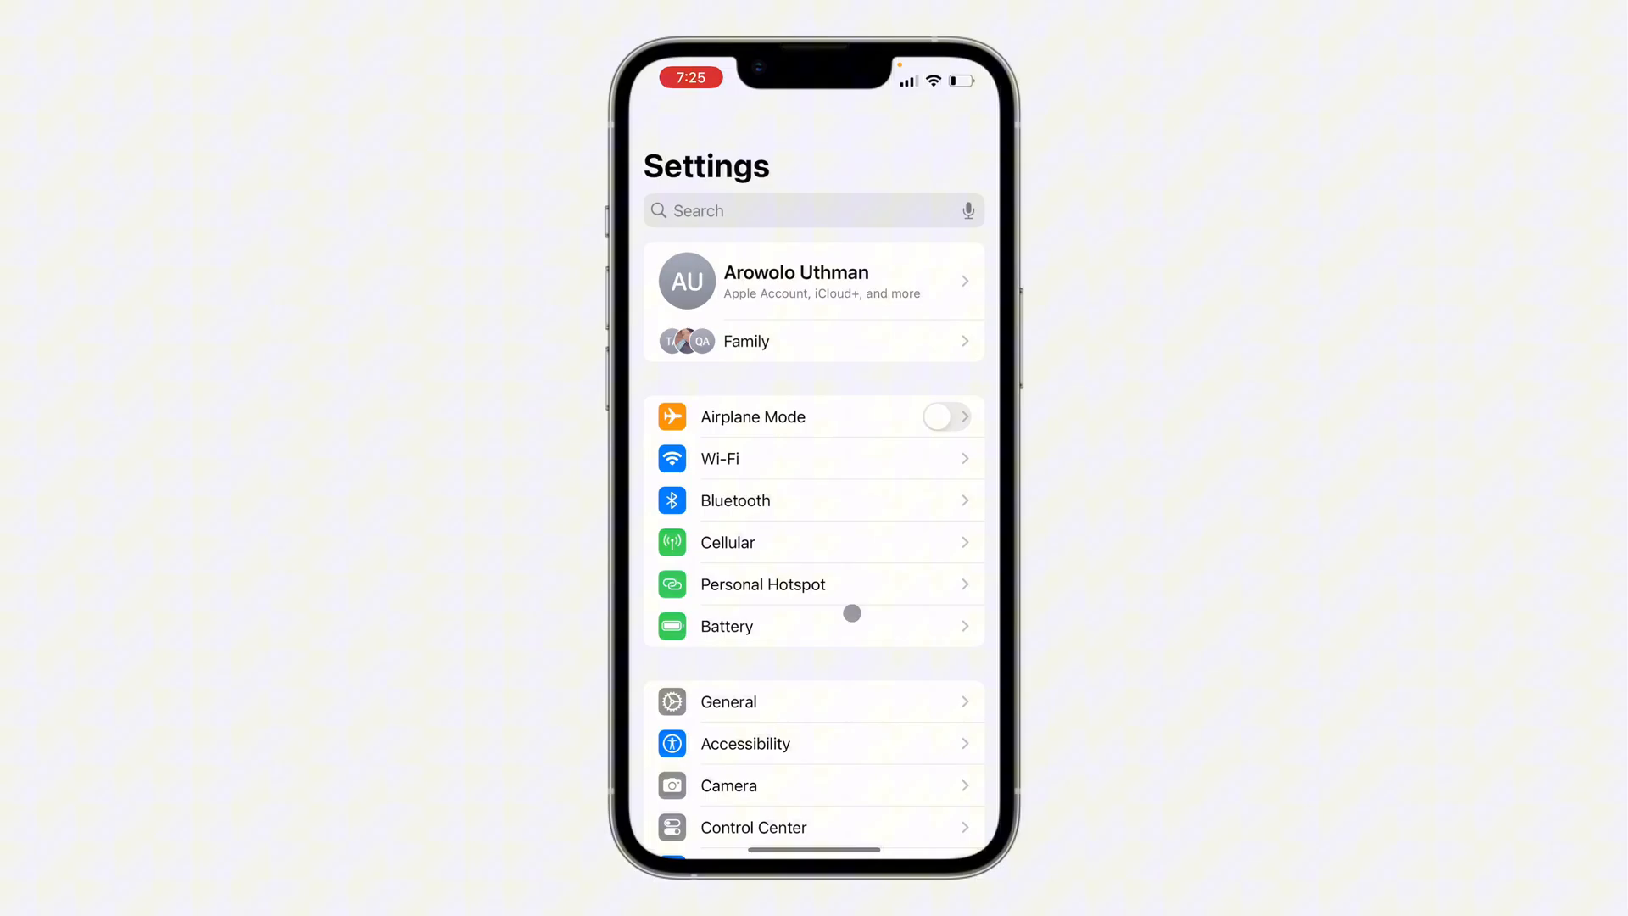
scroll("down", 3)
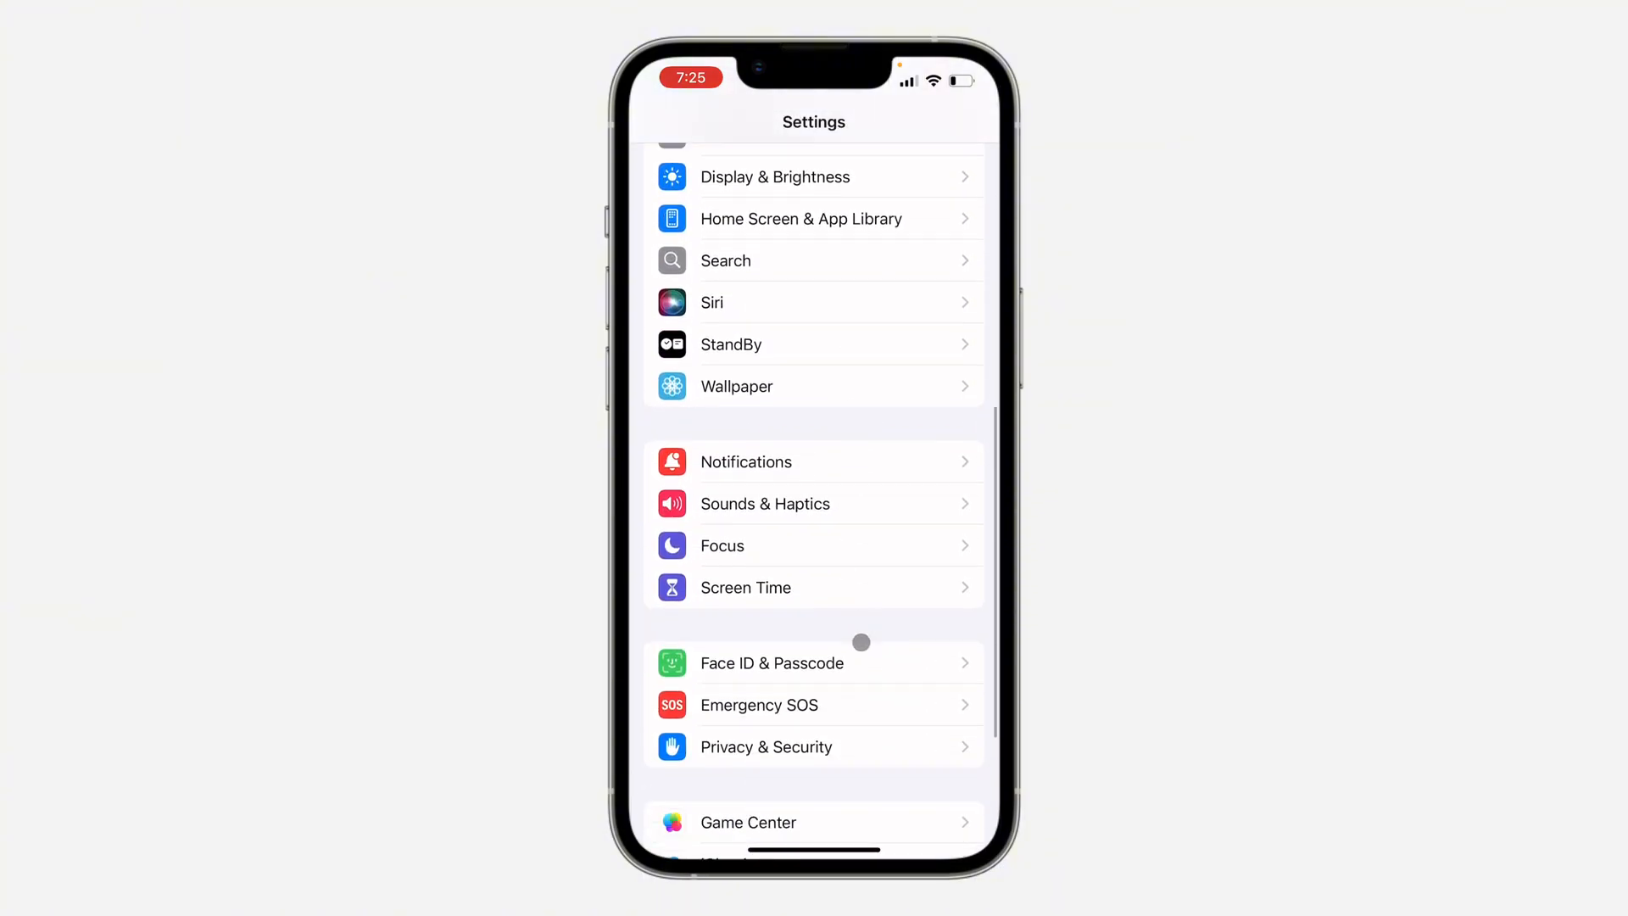
left_click(745, 587)
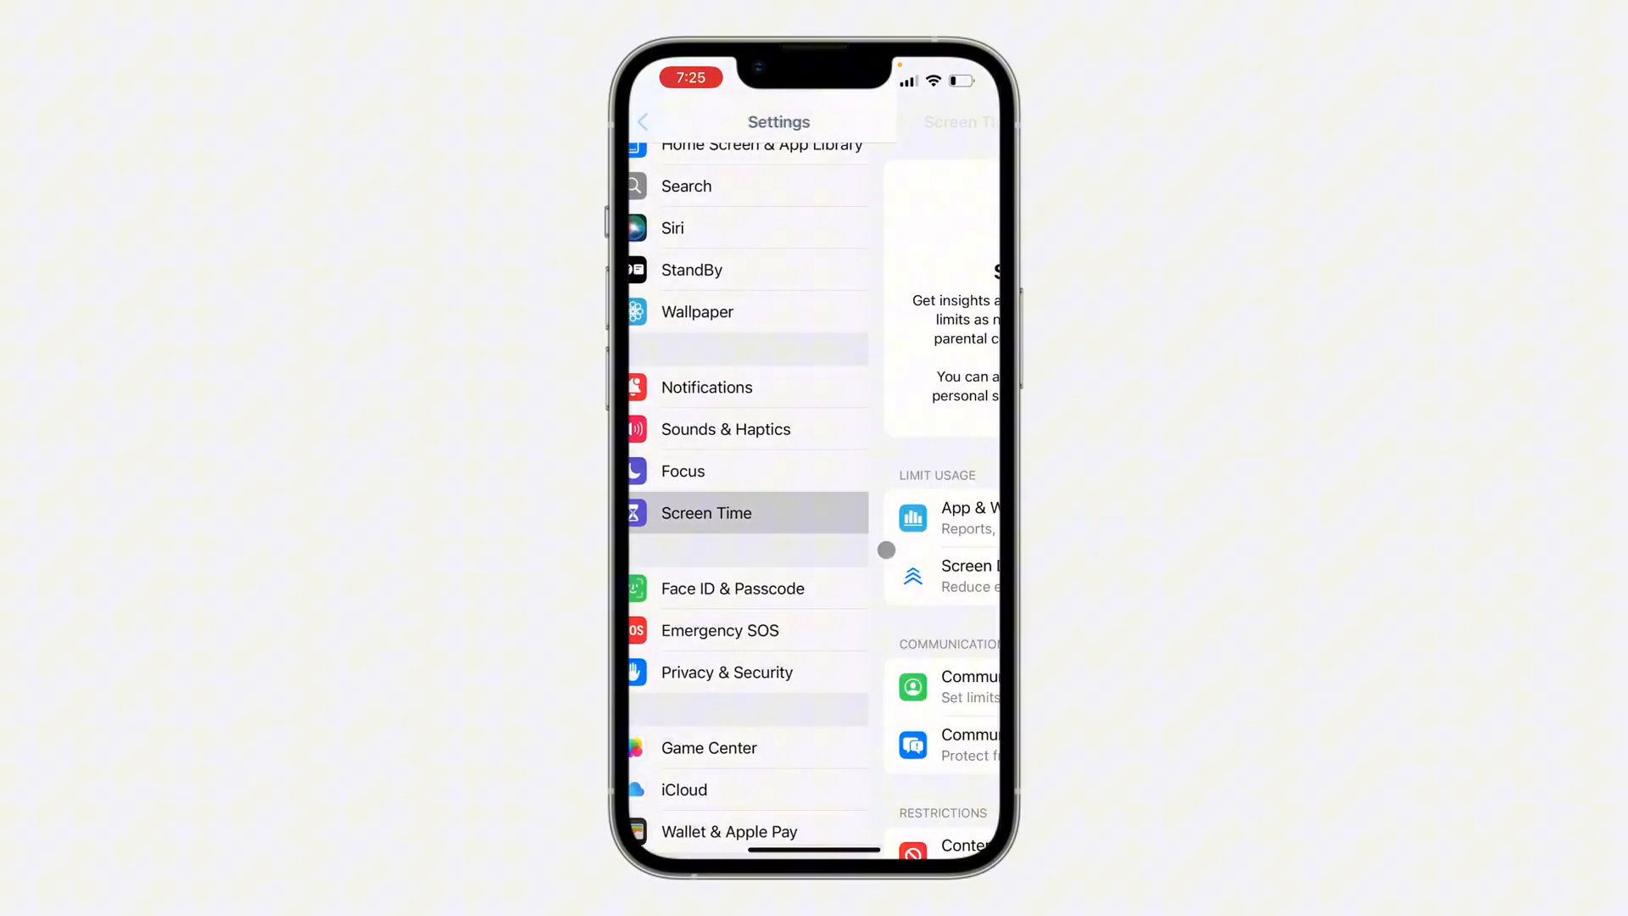
left_click(706, 512)
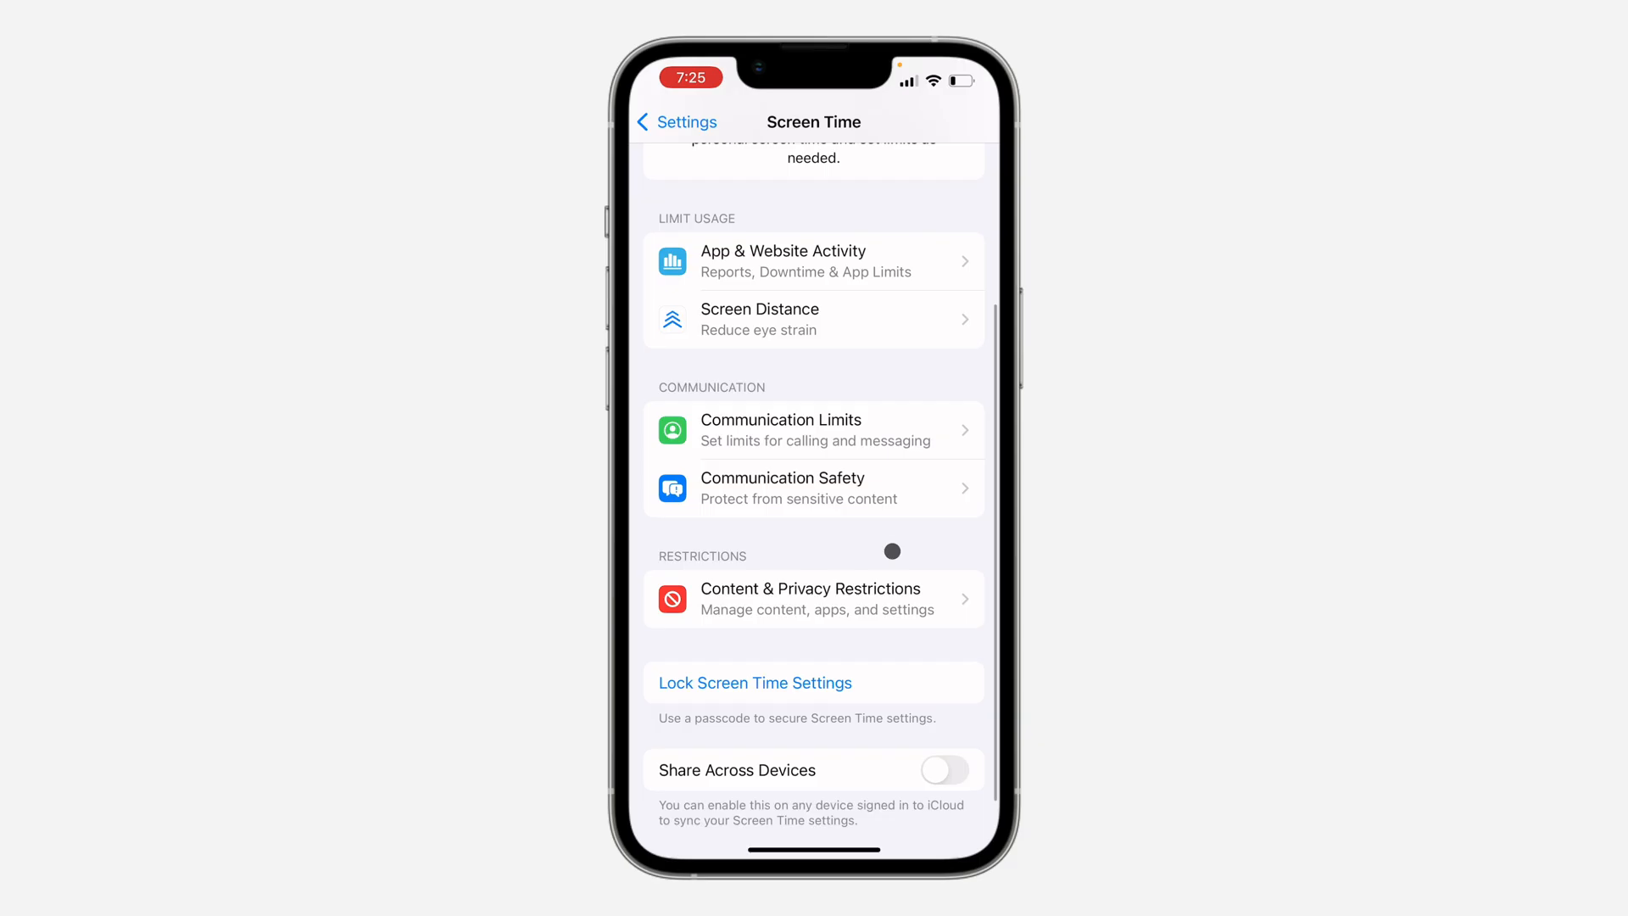
left_click(813, 590)
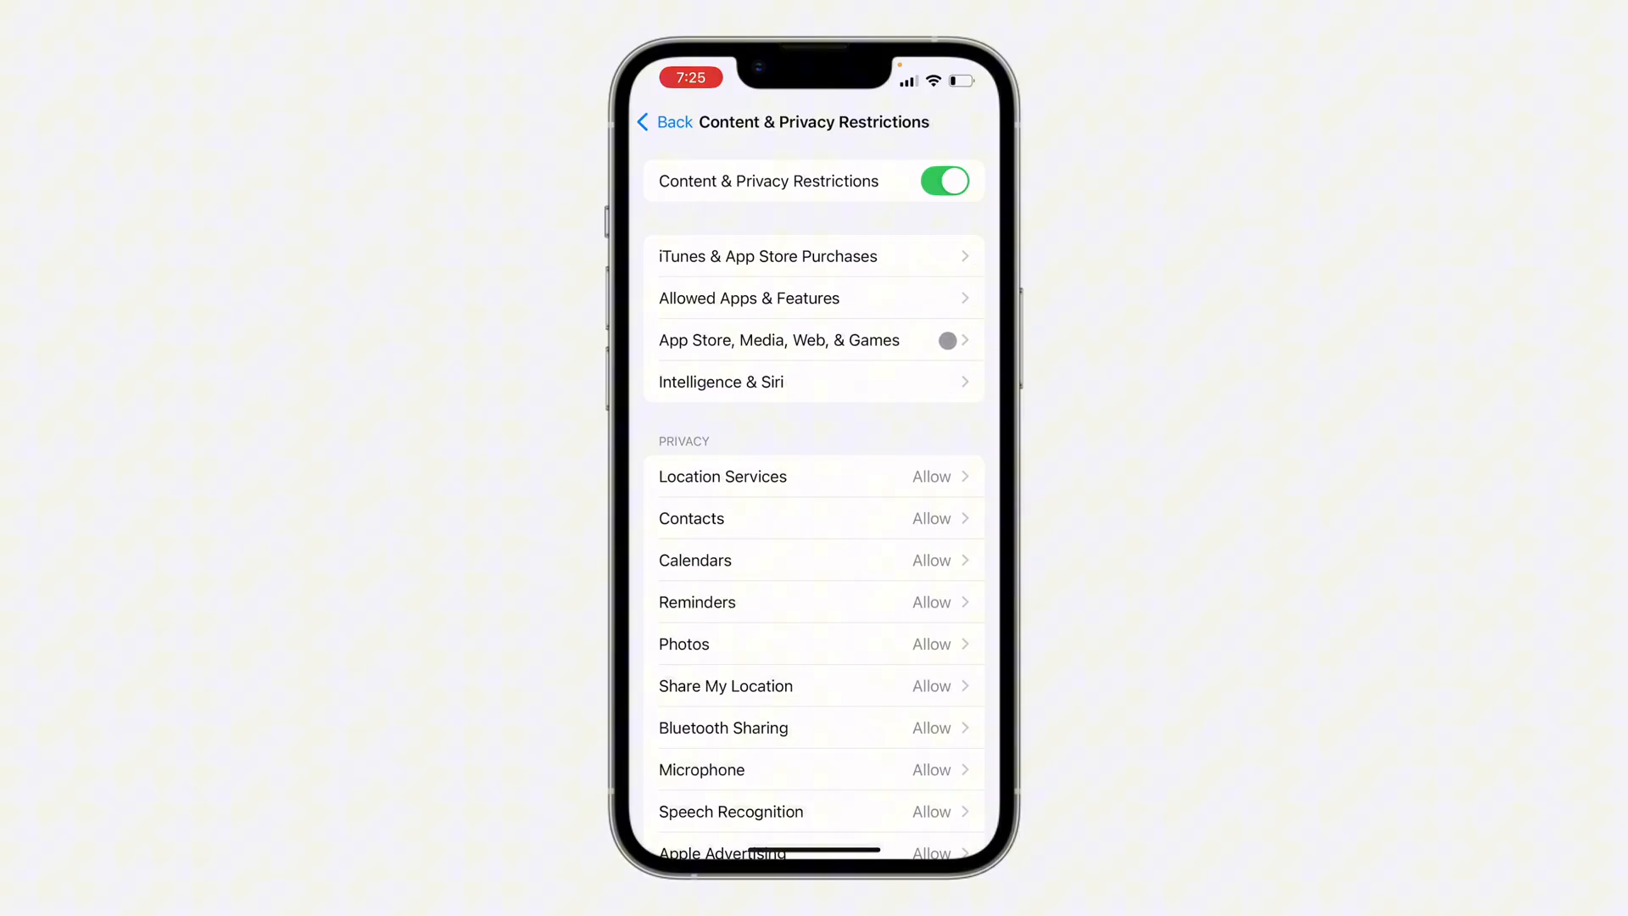
Step: Reach the Web Content options under App Store, Media, Web, & Games
left_click(779, 341)
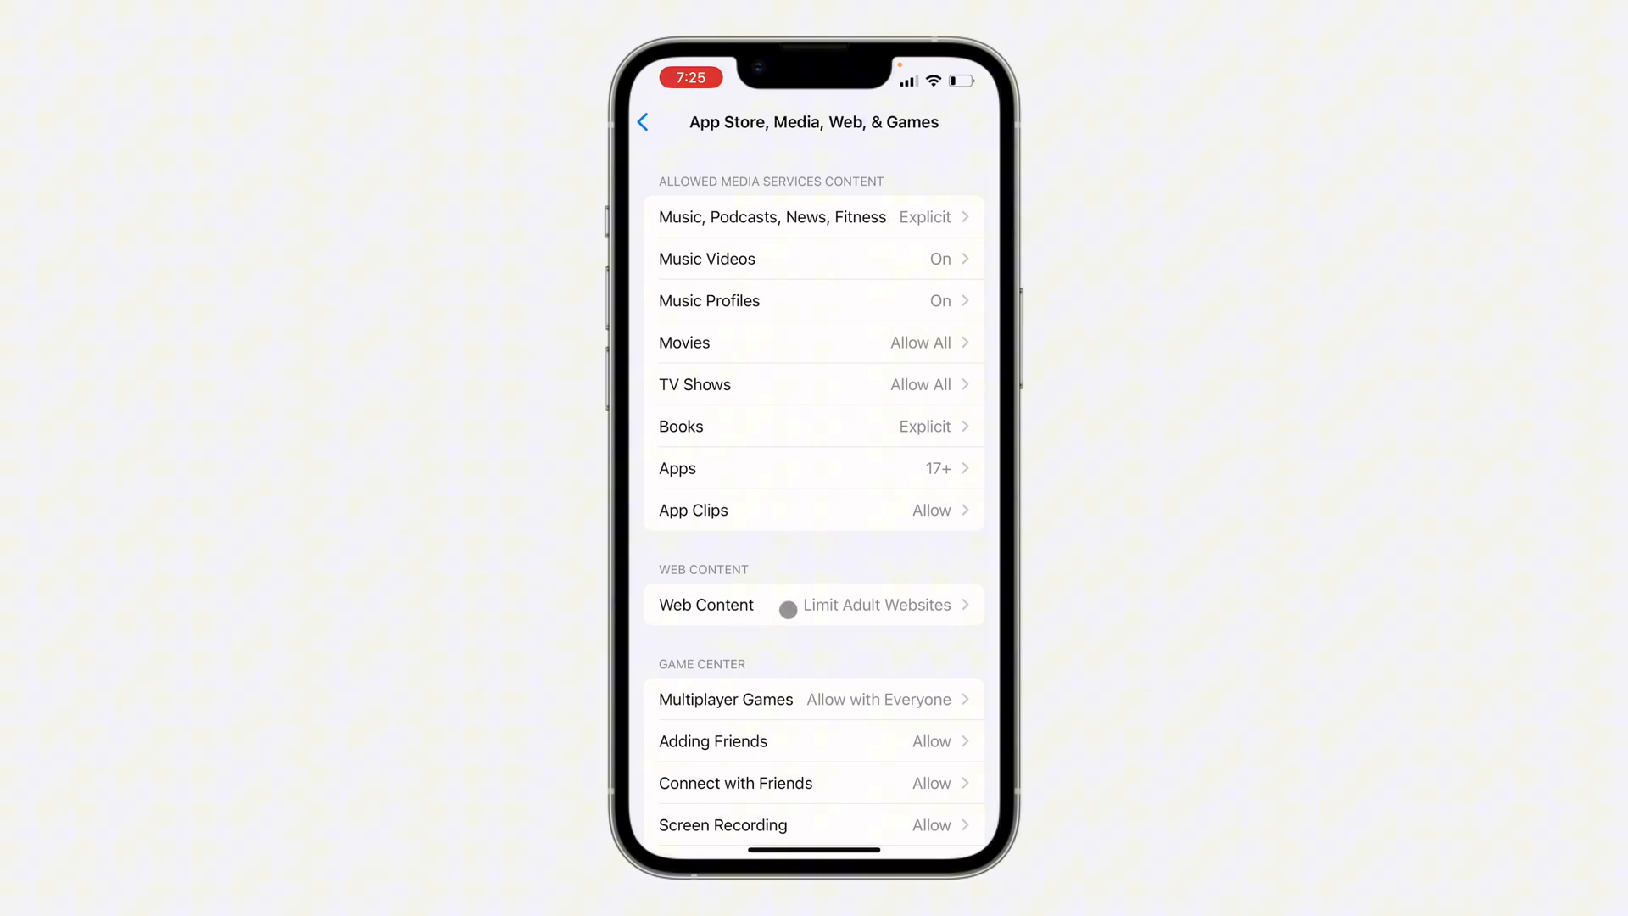
left_click(814, 604)
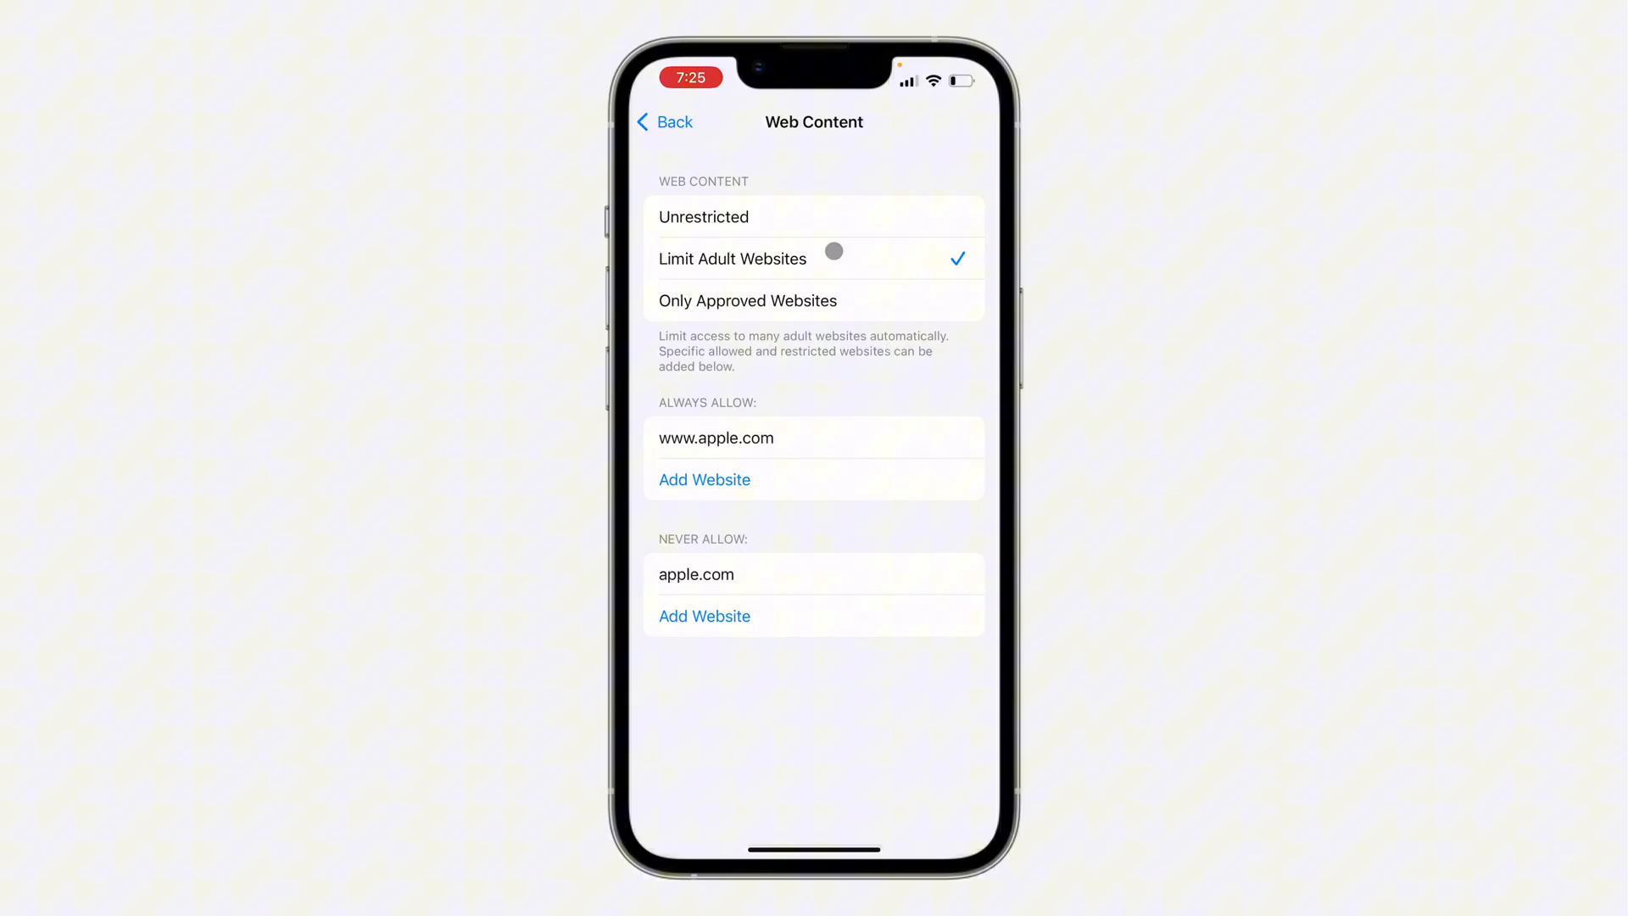
Step: Set Web Content to Unrestricted and return to the Home Screen
left_click(702, 217)
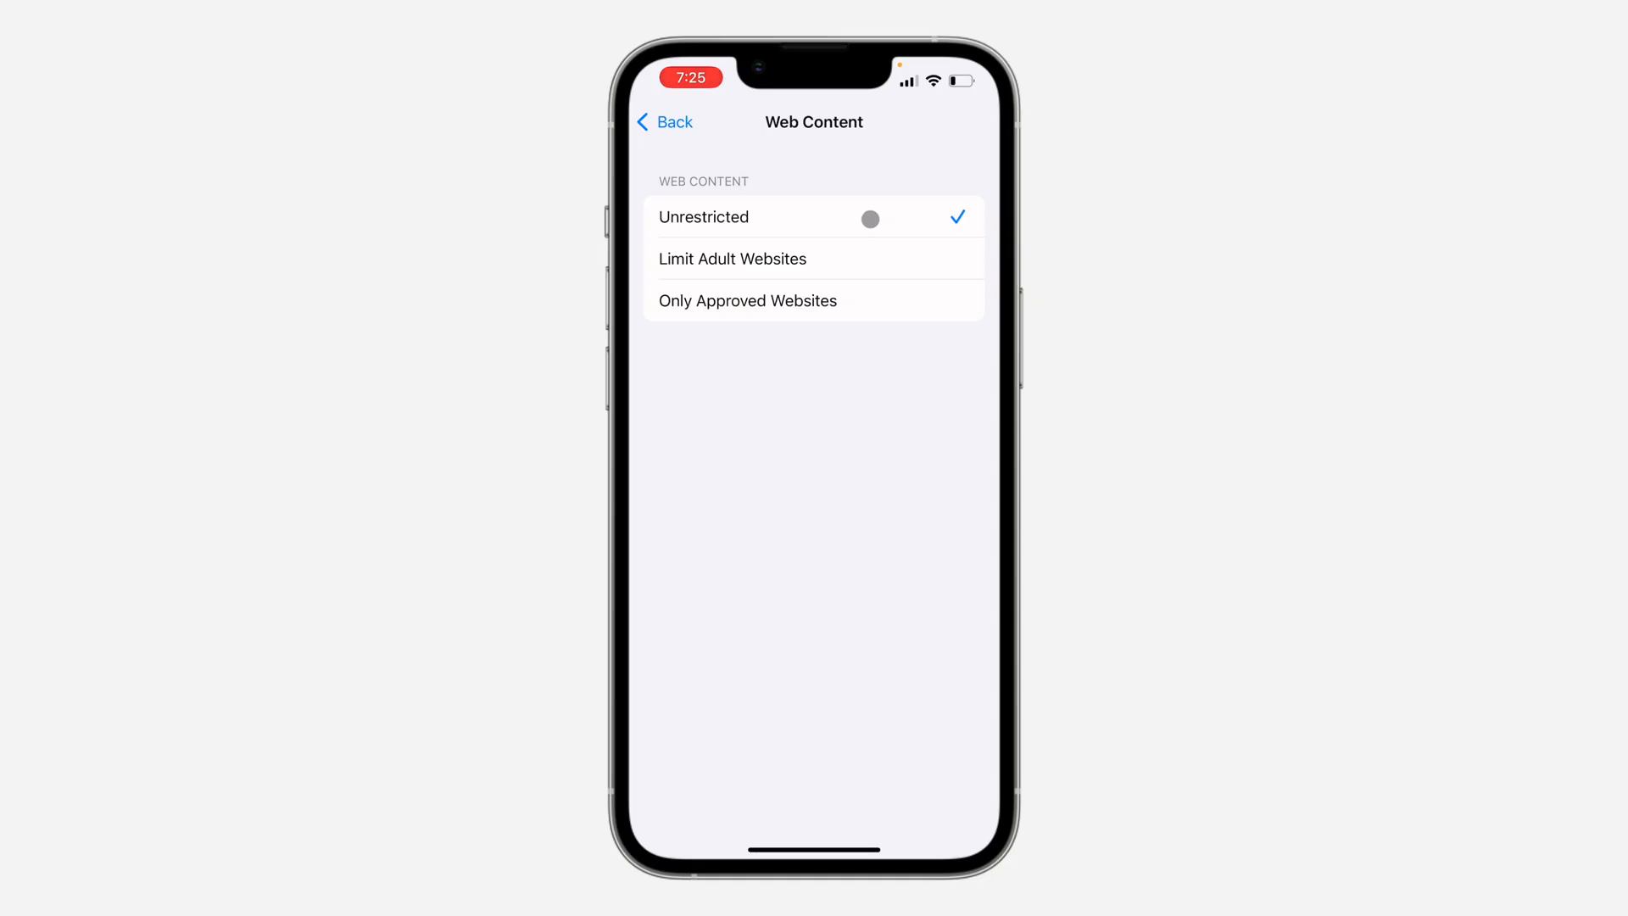
left_click(663, 122)
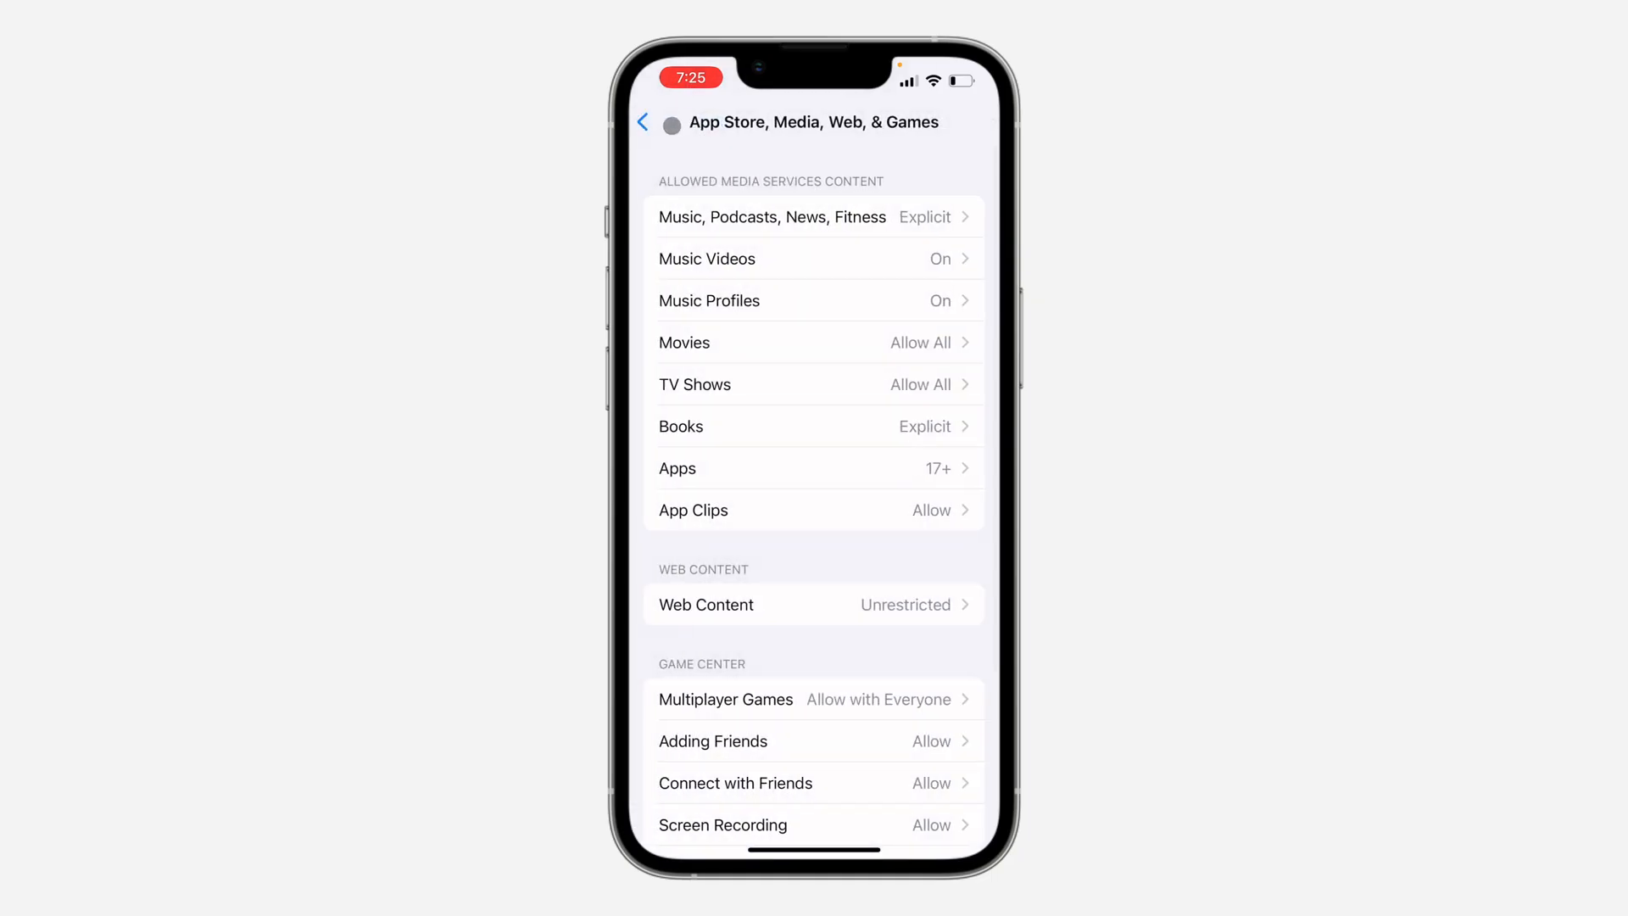
left_click(663, 123)
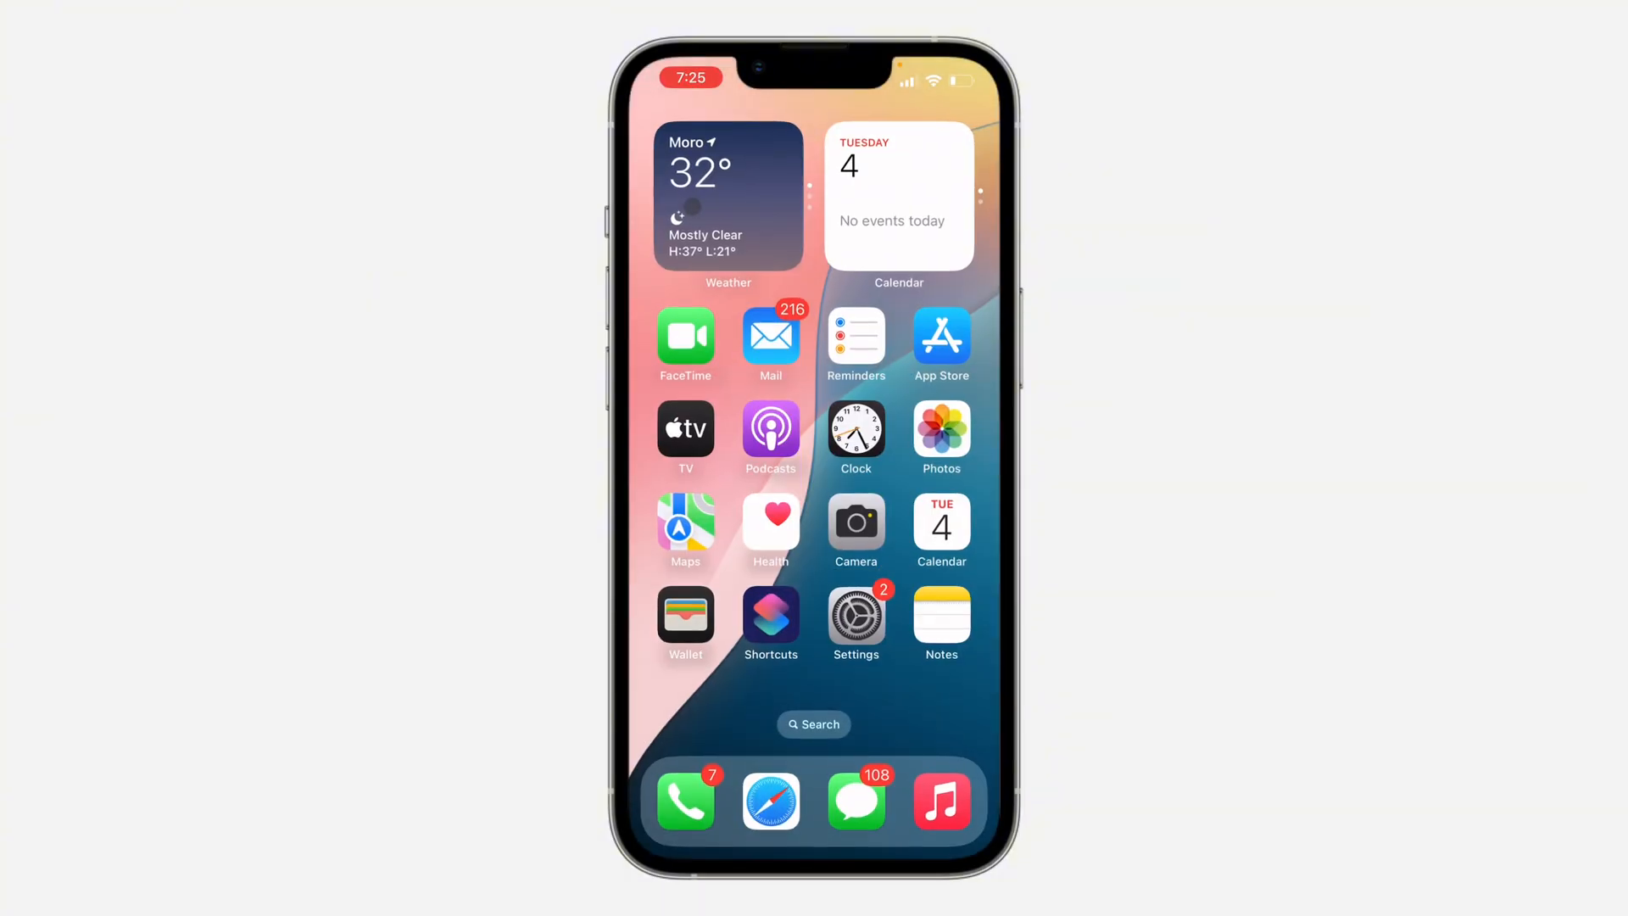
Step: Launch Safari from the dock and load apple.com
left_click(770, 799)
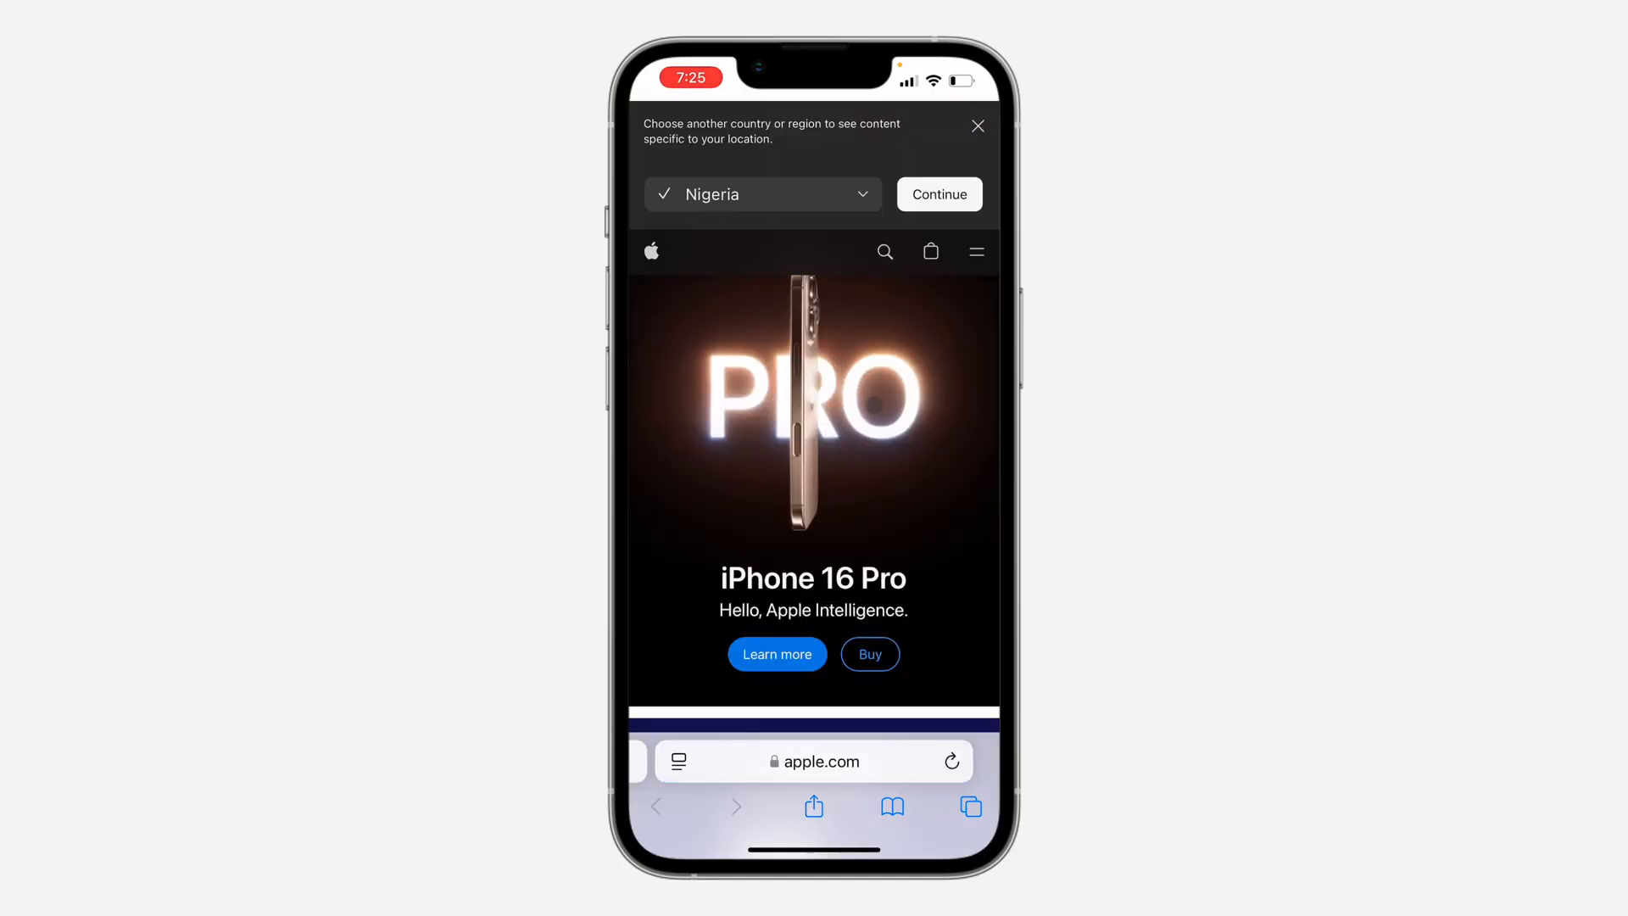